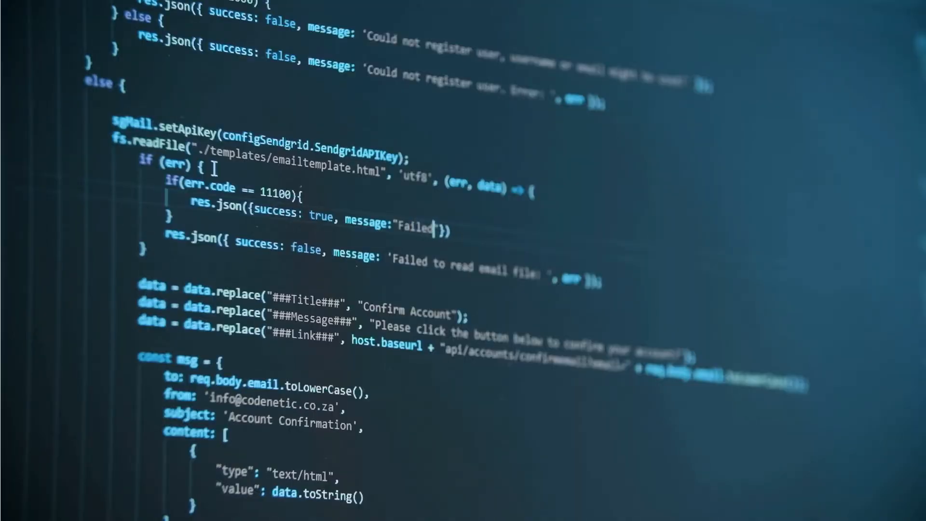
pyautogui.write('with er')
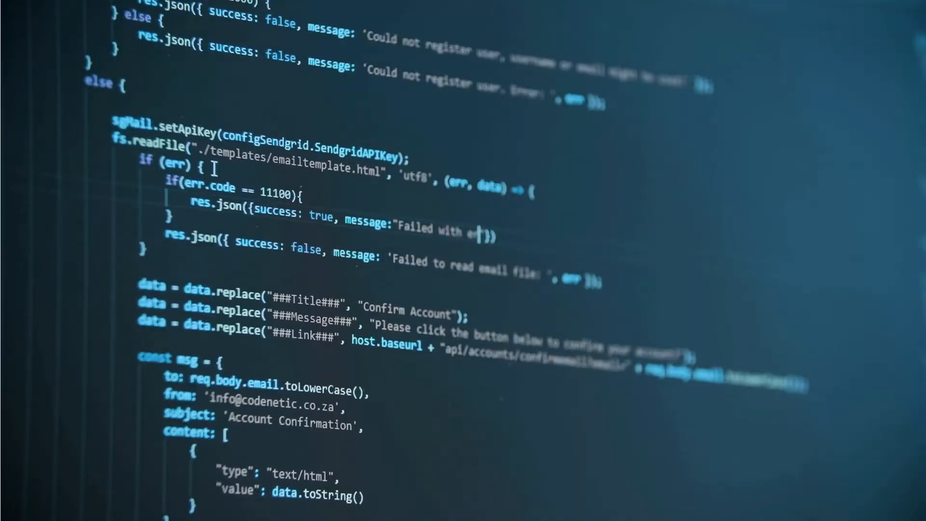
pyautogui.write('error co')
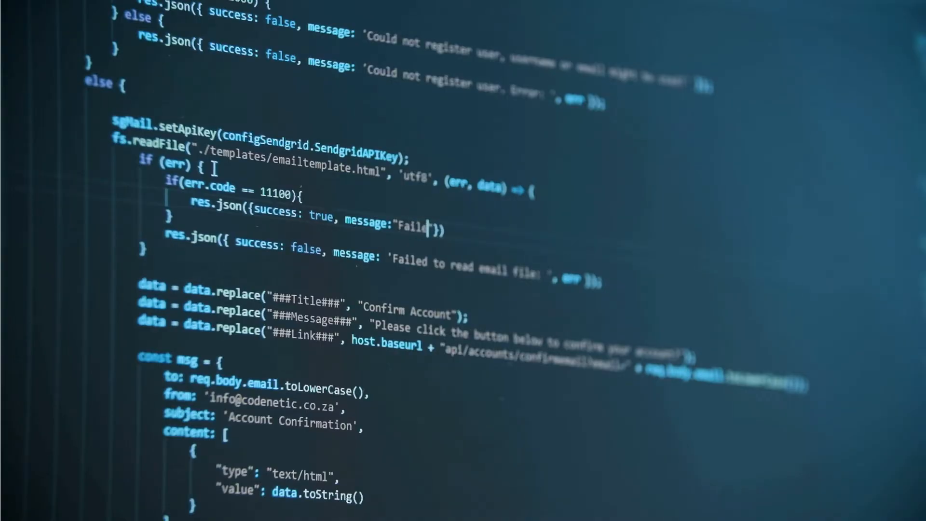
pyautogui.write('Failed with a')
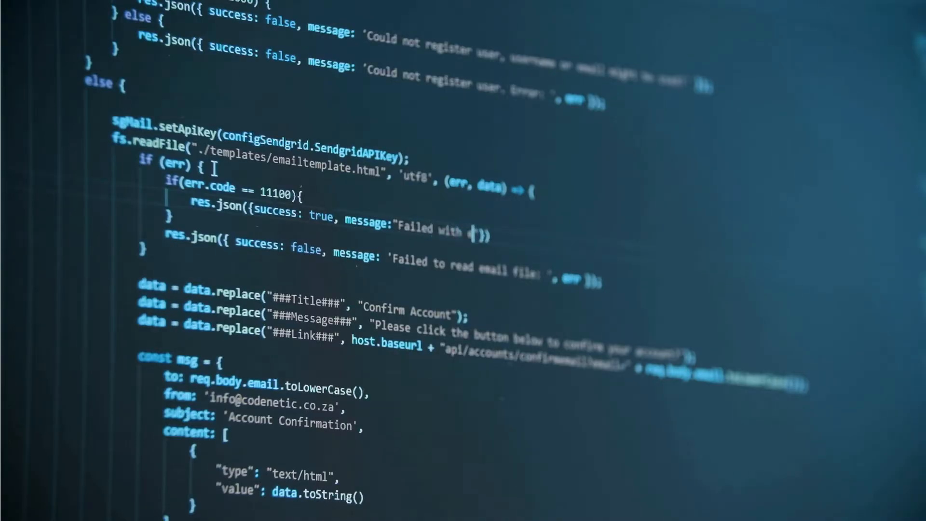
pyautogui.write('error c')
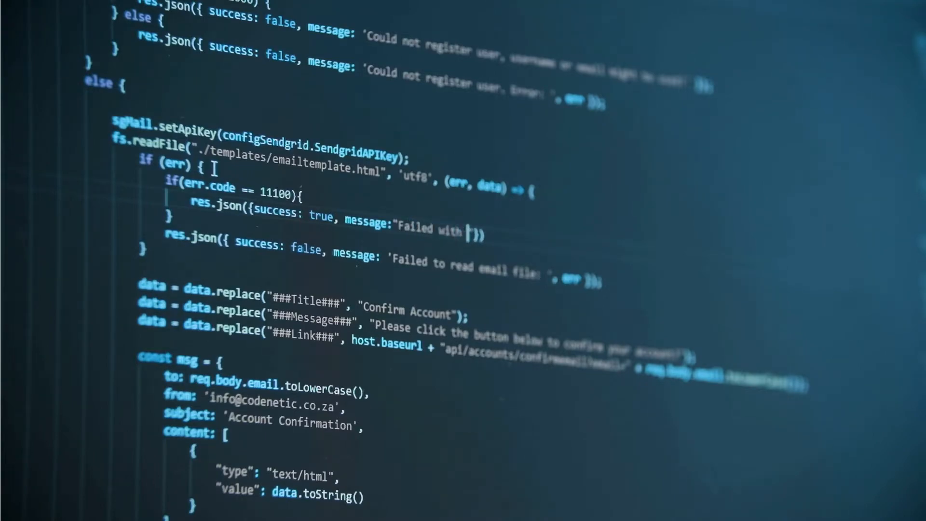
pyautogui.write('error c')
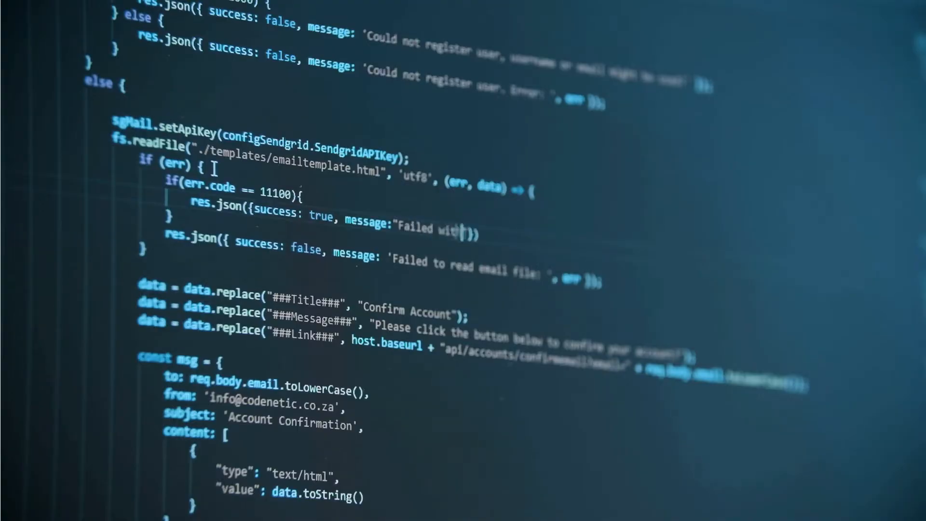
pyautogui.write('h error')
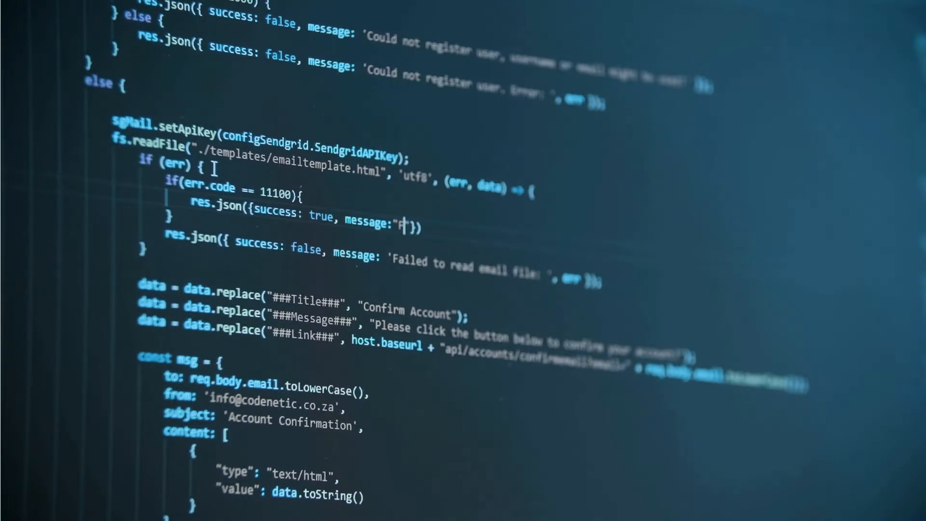
pyautogui.write('Failed wit')
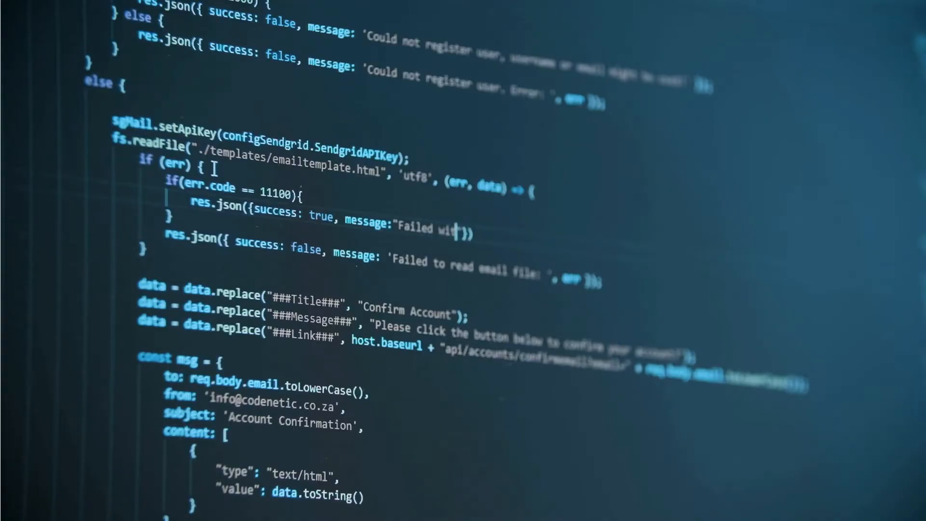